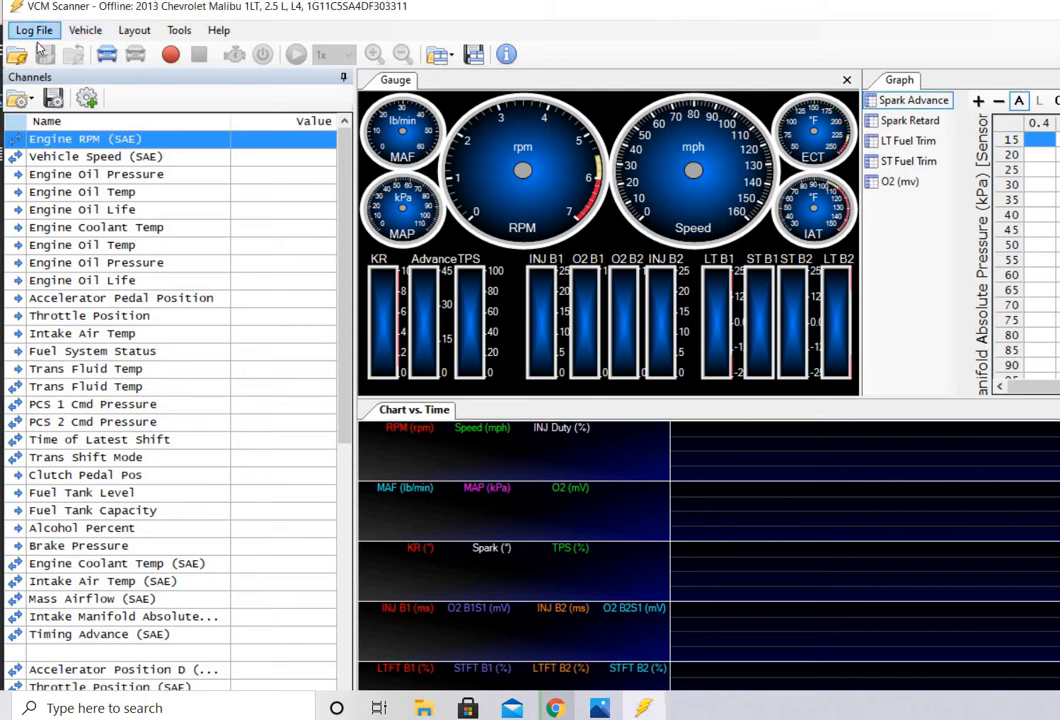
Browse the Logs and Tunes folder in the open-log dialog and select Log-0048
left_click(34, 30)
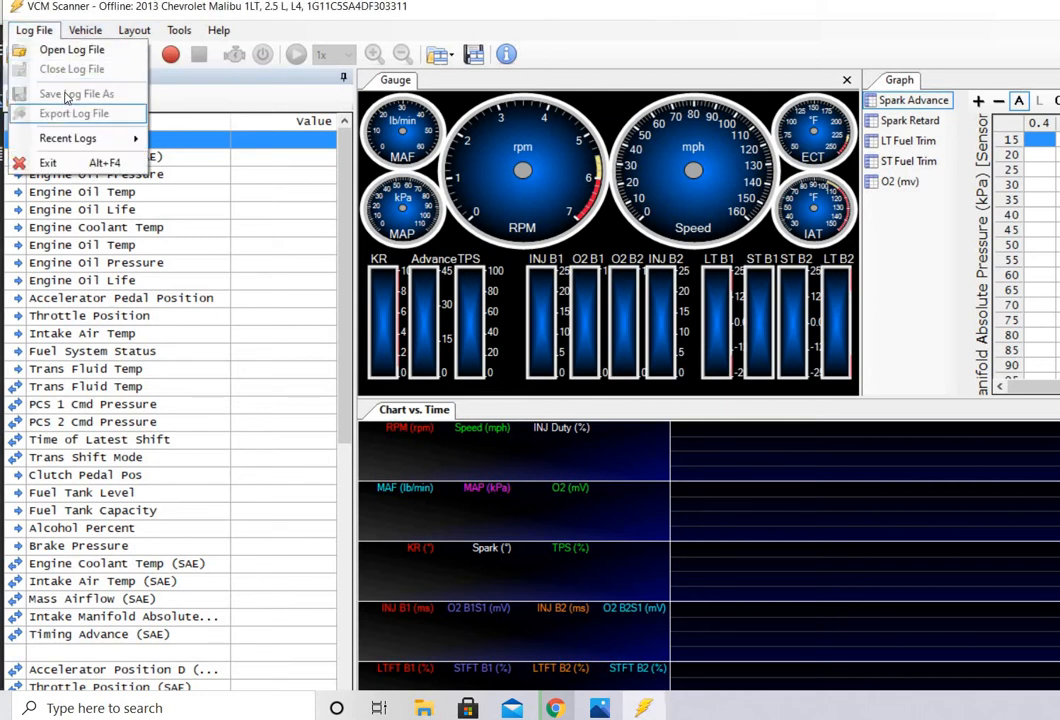
left_click(71, 49)
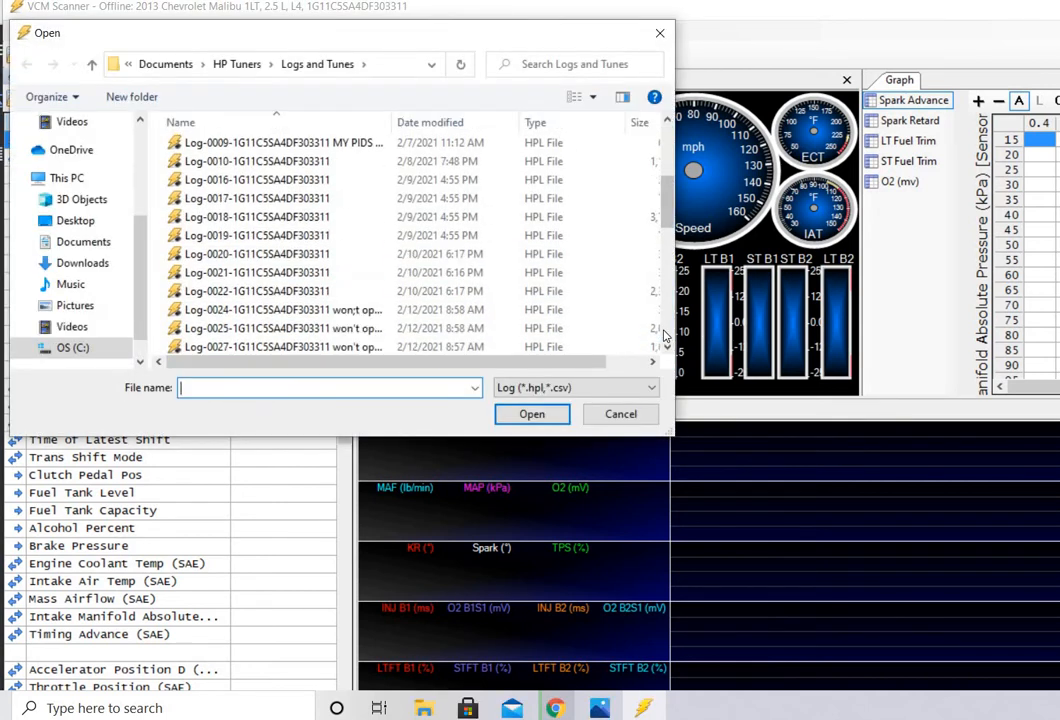
scroll("down", 3)
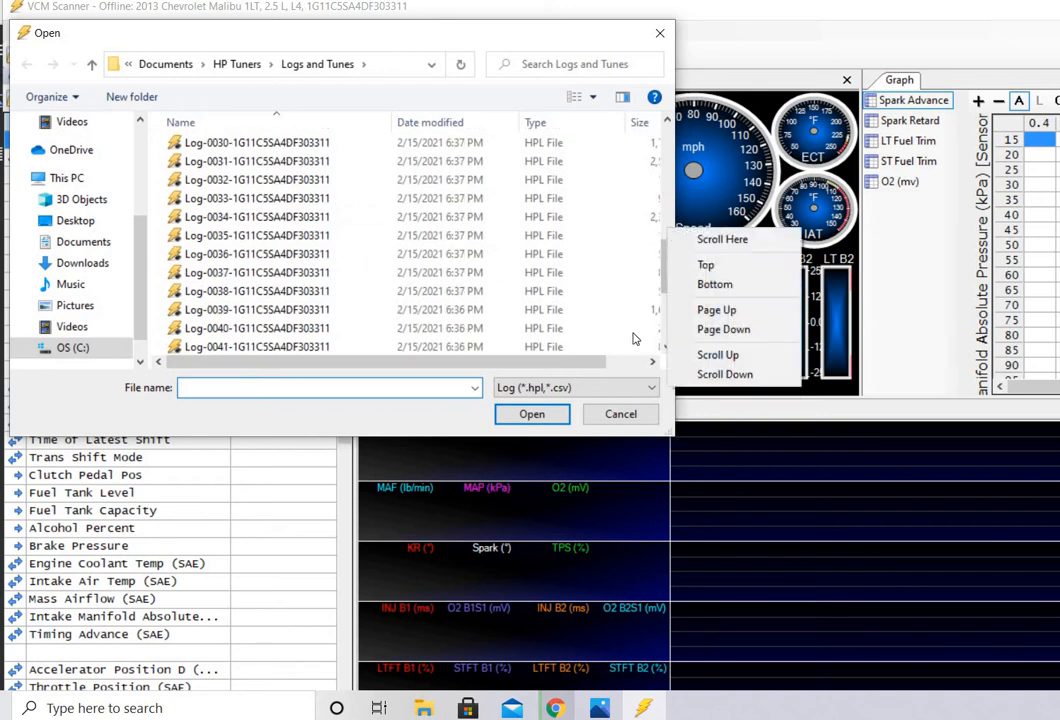
left_click(257, 291)
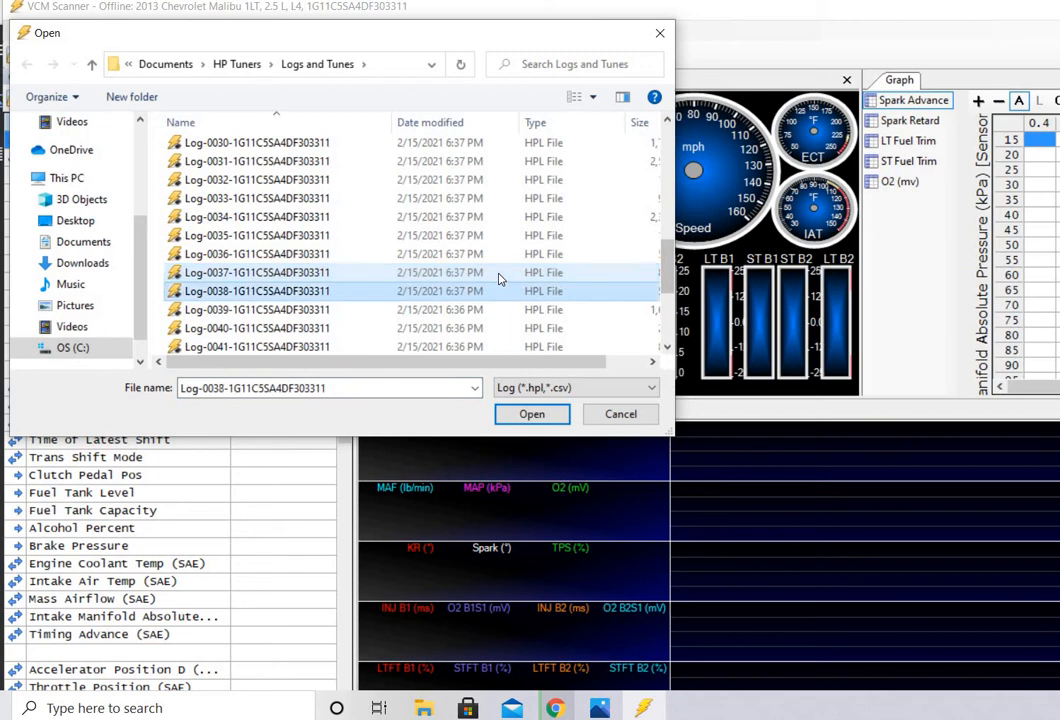
scroll("down", 3)
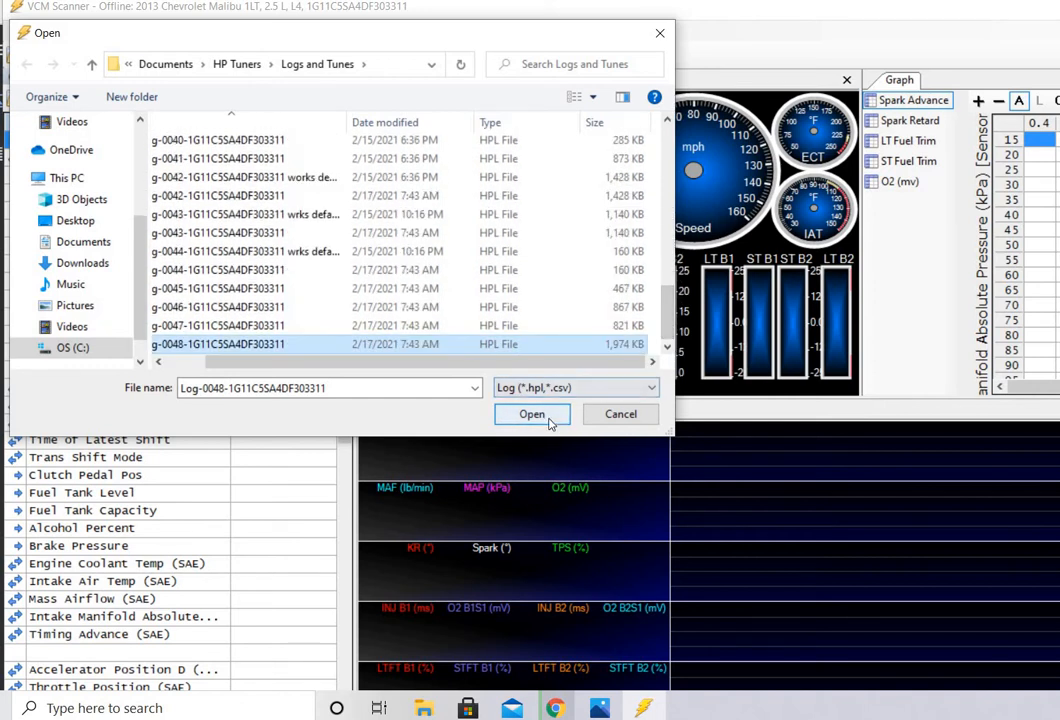
Load Log-0048, view its recorded values, and look through the Log File and Layout menus
left_click(531, 414)
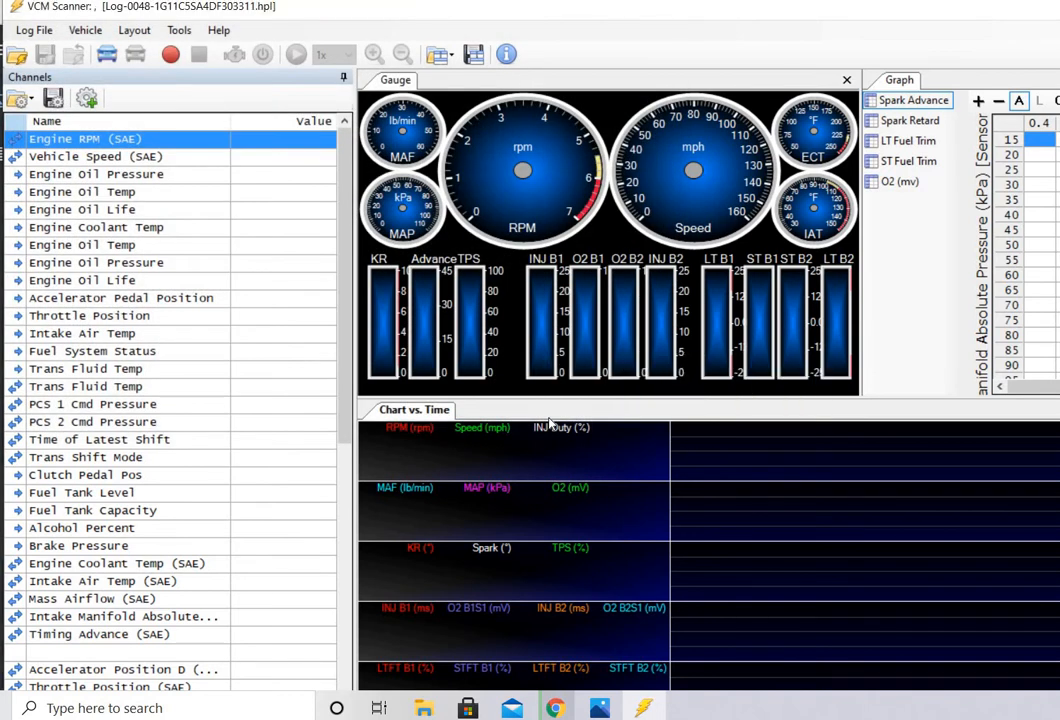
left_click(296, 54)
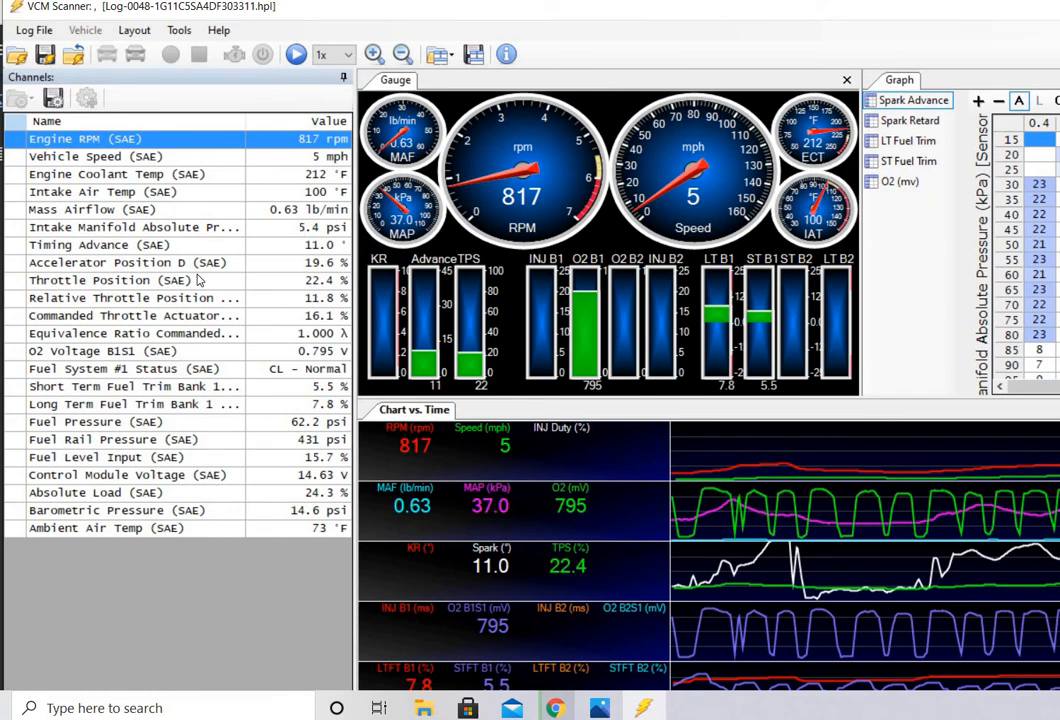
mouse_move(186, 250)
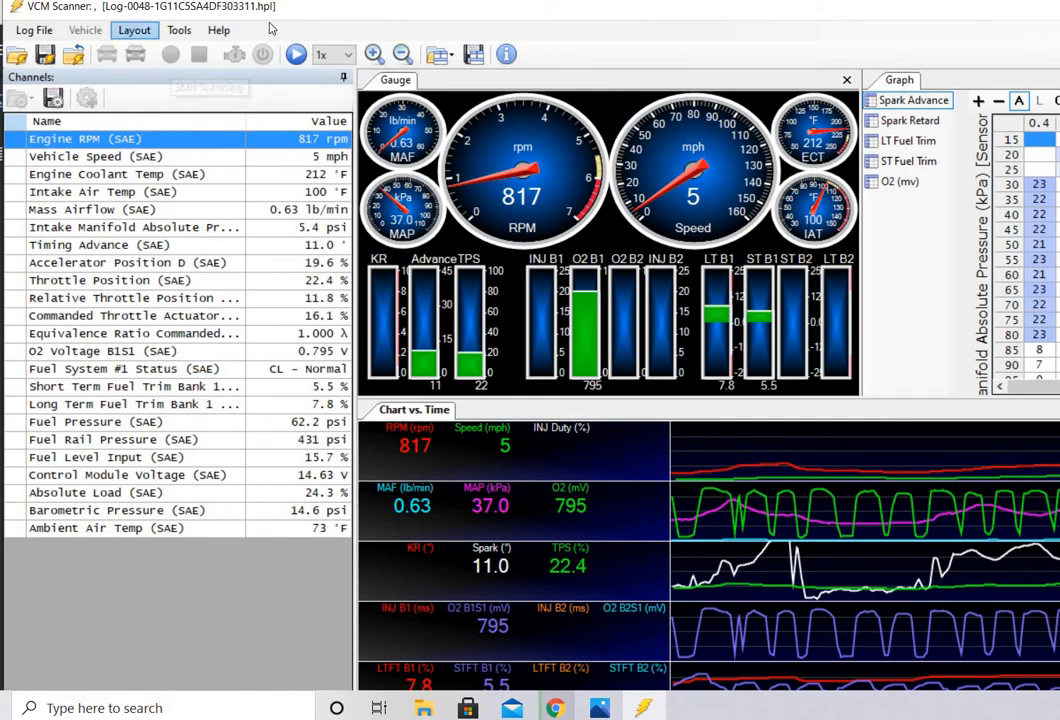
left_click(34, 30)
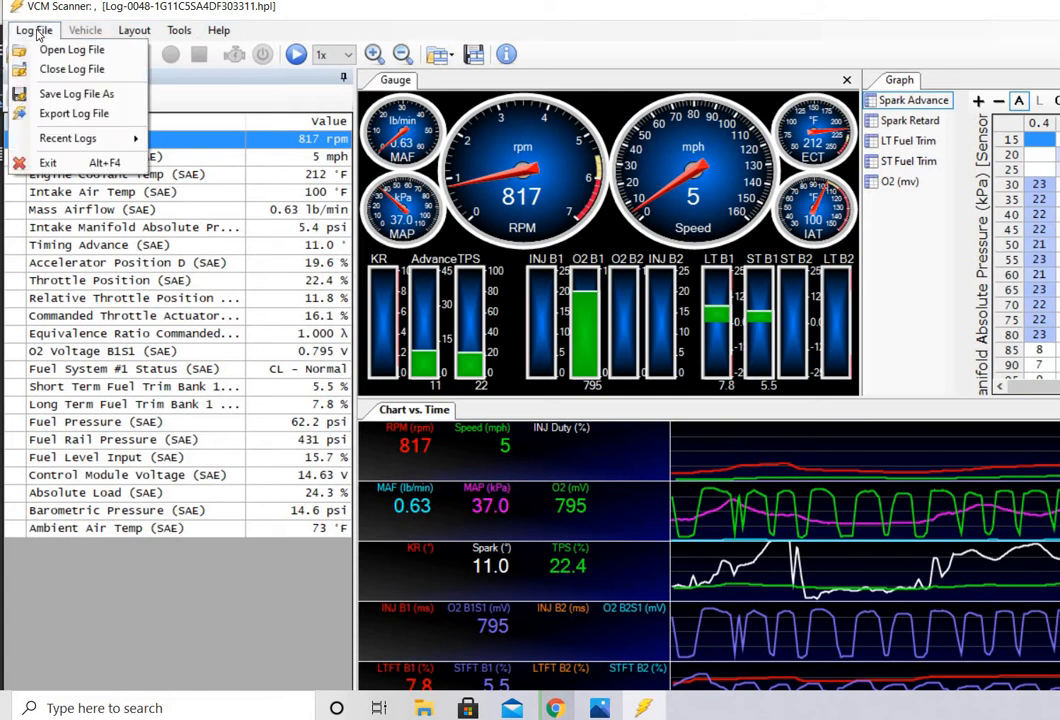
left_click(134, 30)
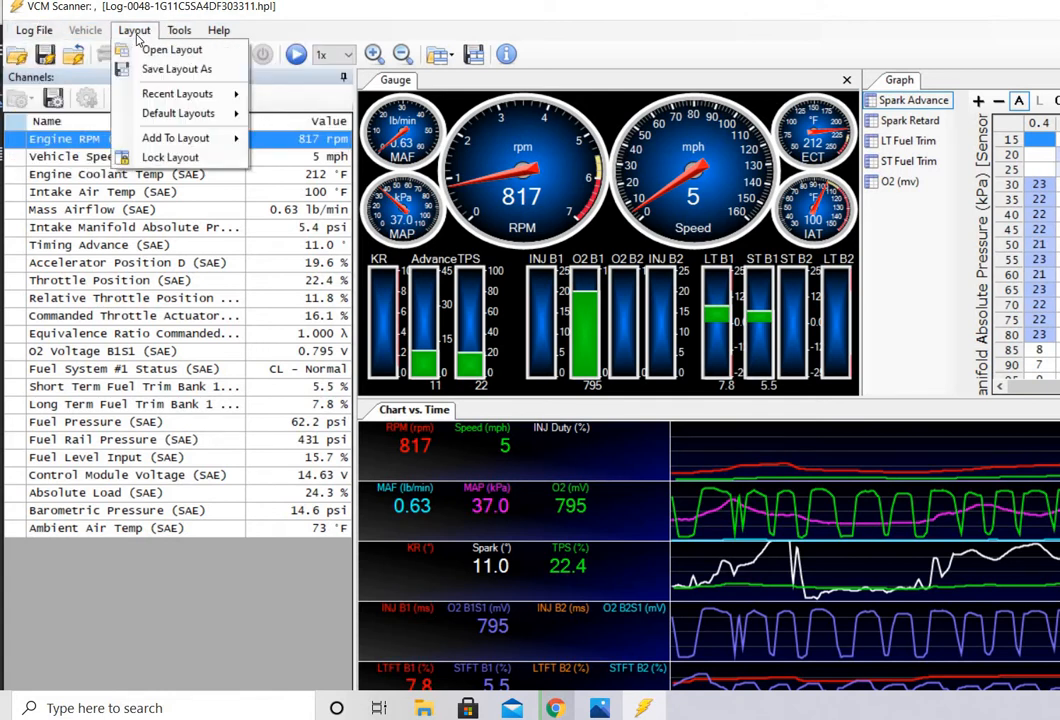
left_click(34, 30)
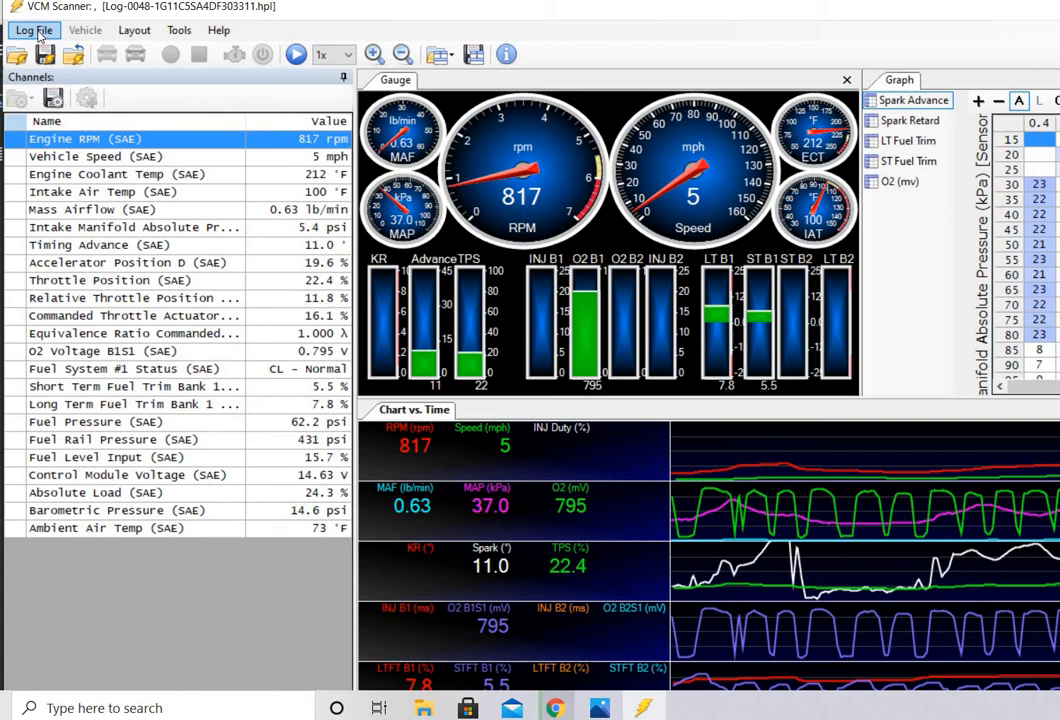
left_click(33, 30)
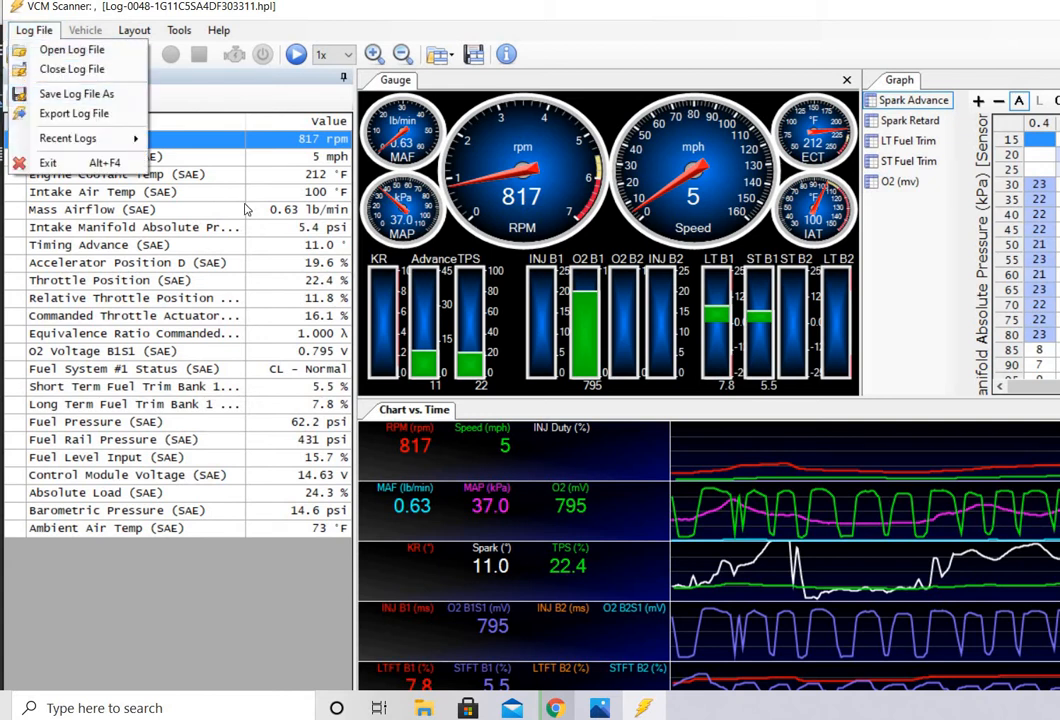
mouse_move(75, 113)
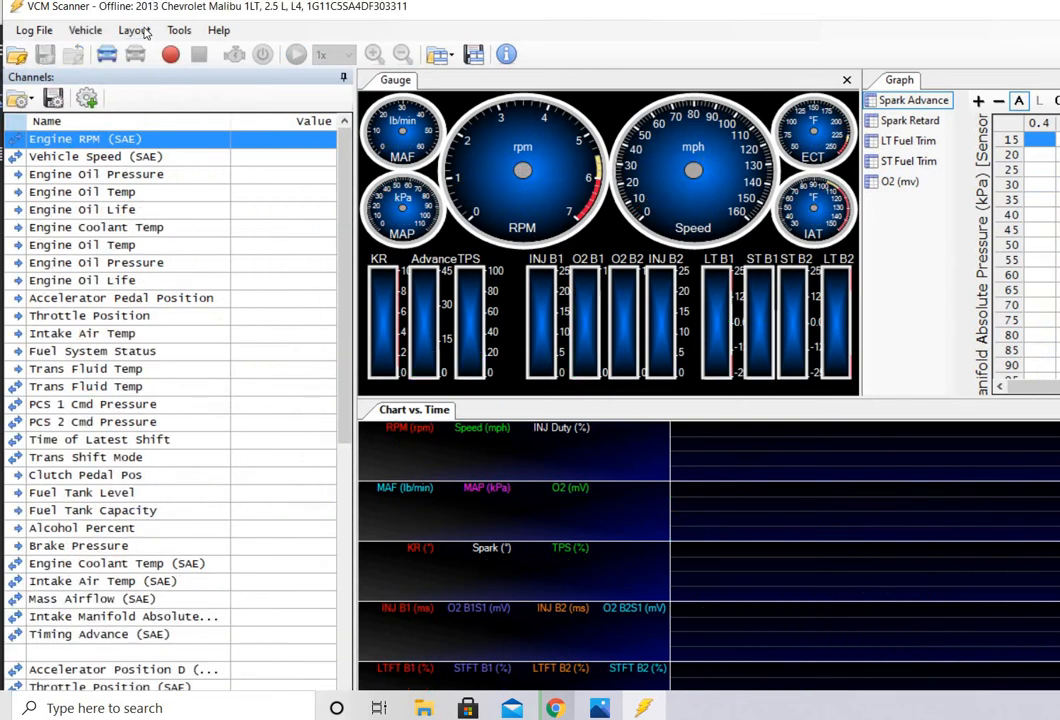
Open MPVI2 Data Logging from the Vehicle menu and show its Start/Stop Triggers page
left_click(85, 30)
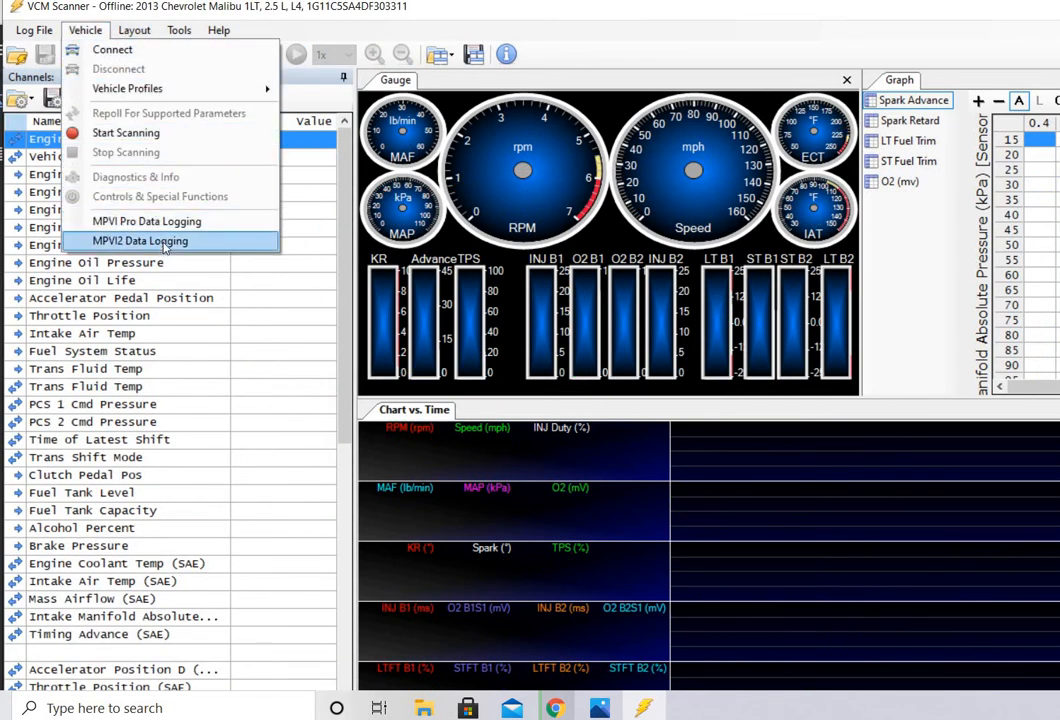
left_click(140, 241)
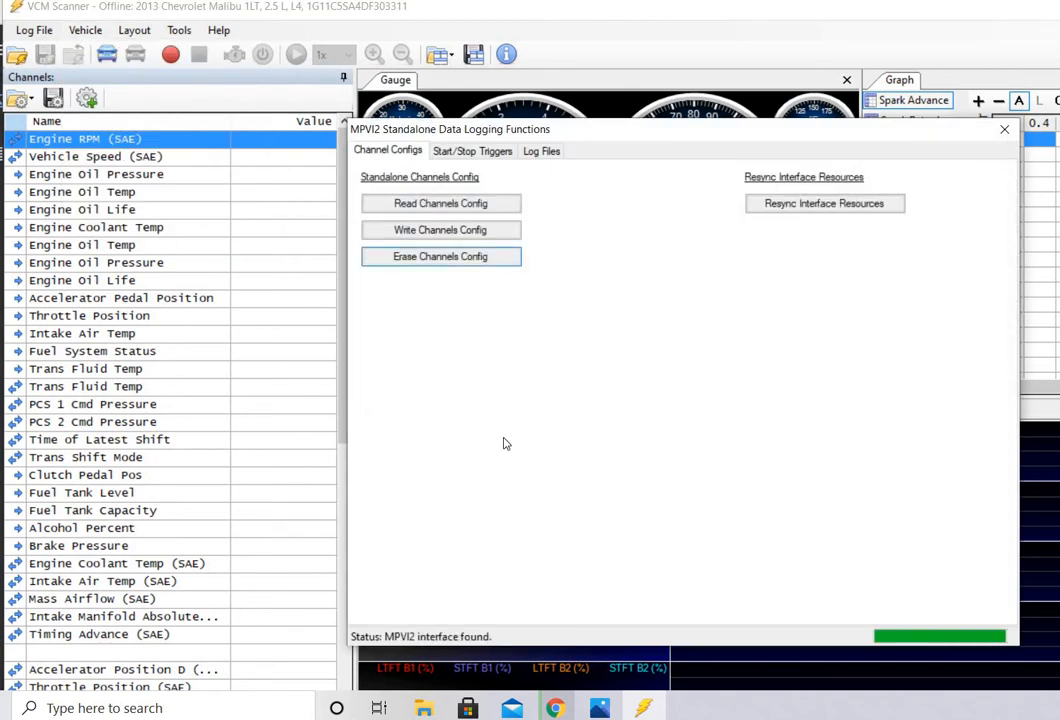
mouse_move(505, 453)
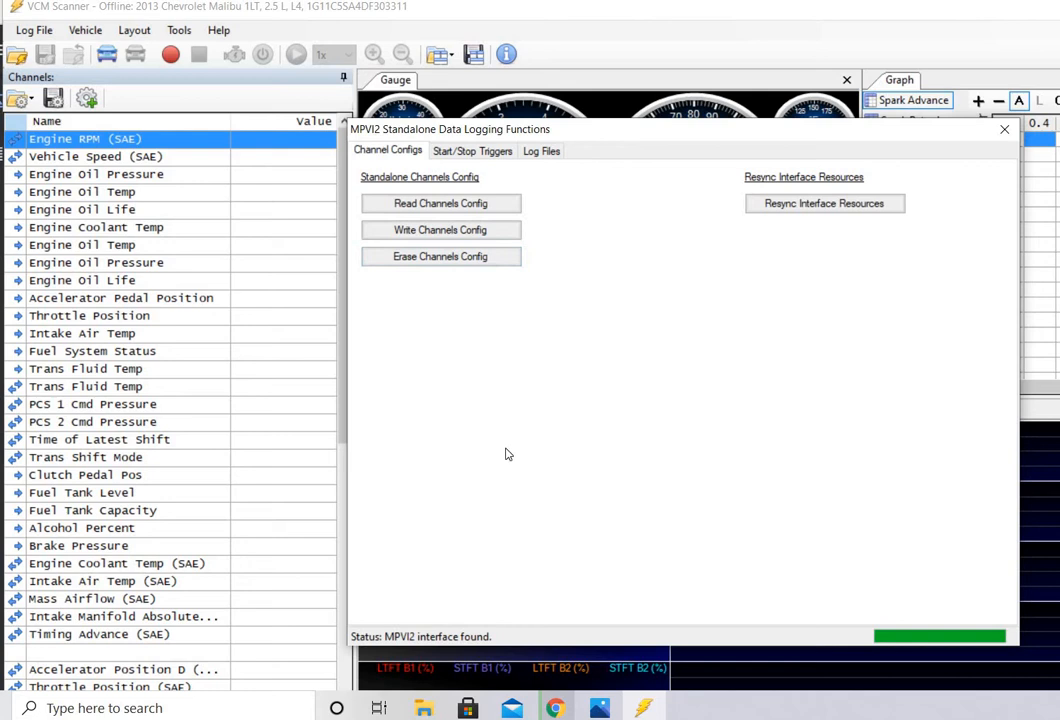
left_click(472, 150)
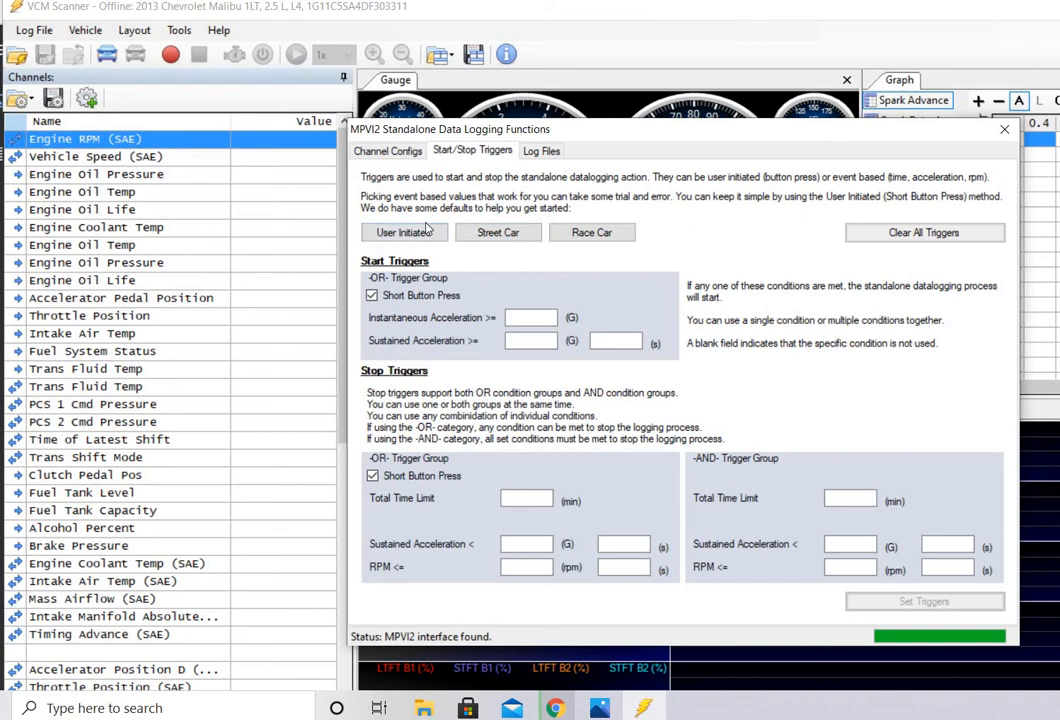
Choose user-initiated start and stop triggers and set them on the MPVI2
left_click(404, 232)
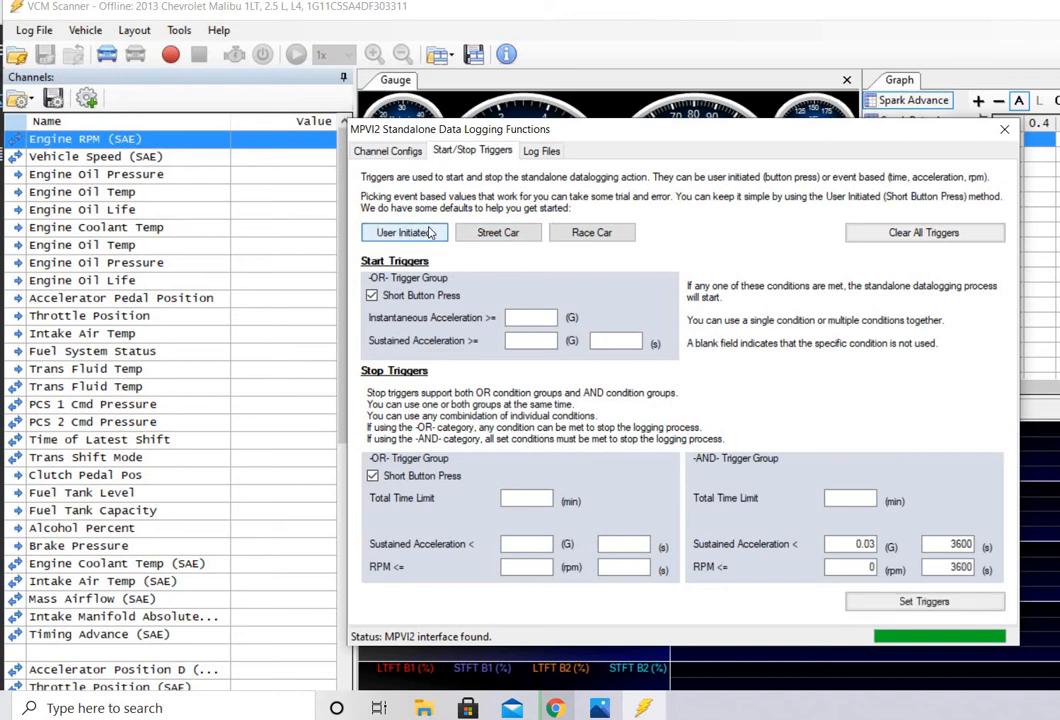
left_click(404, 232)
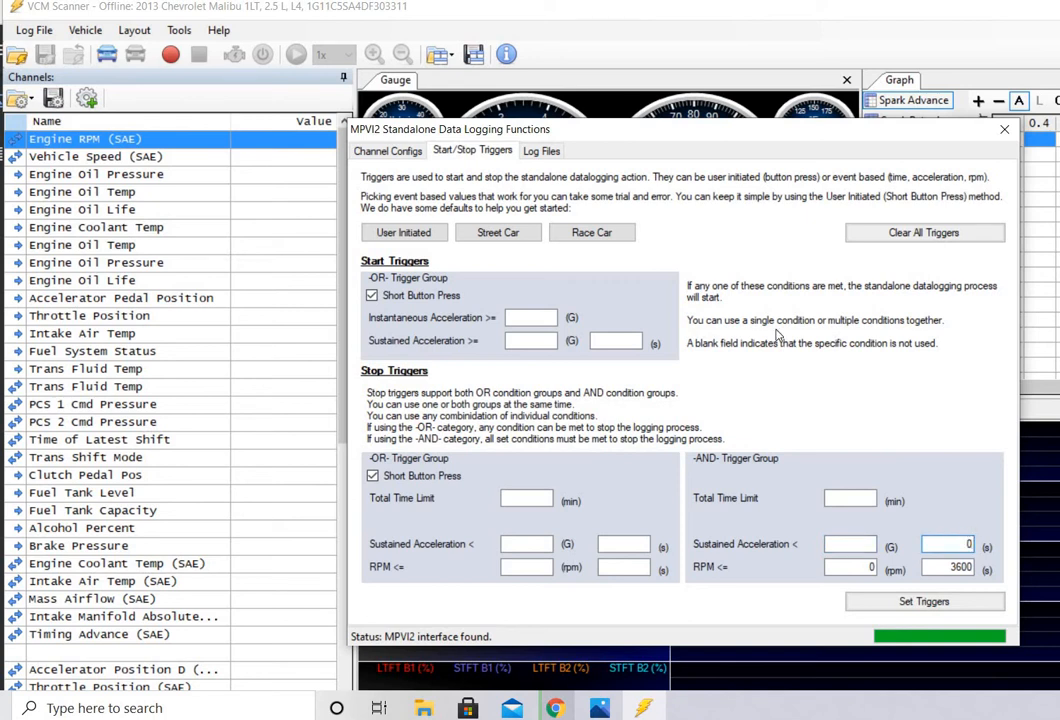
mouse_move(928, 655)
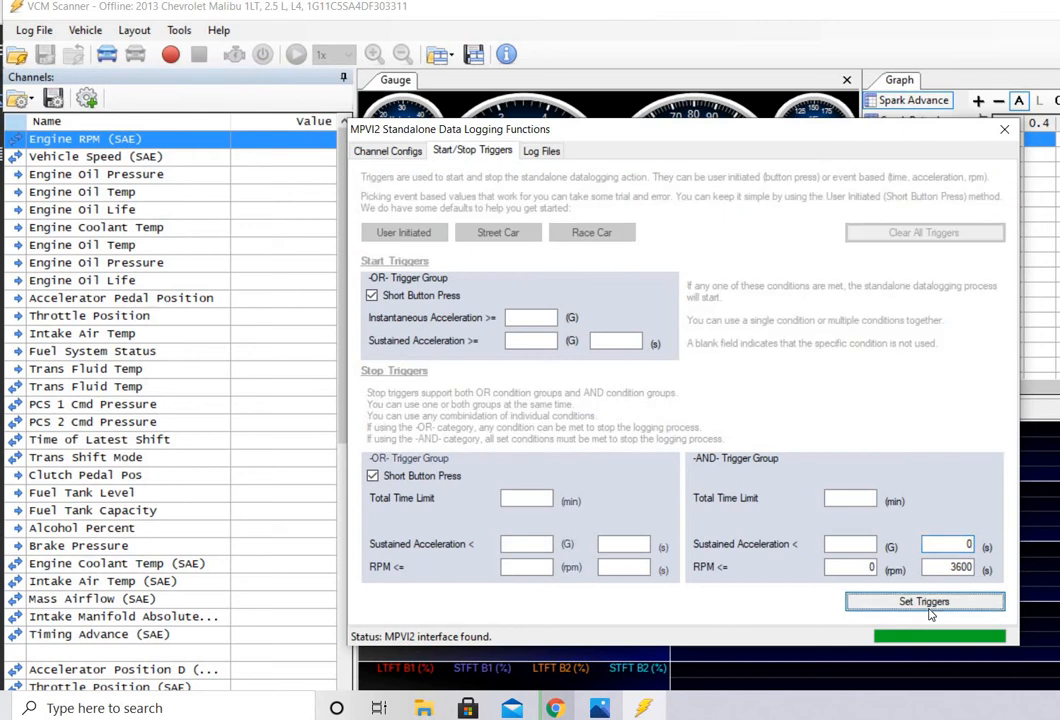
left_click(923, 601)
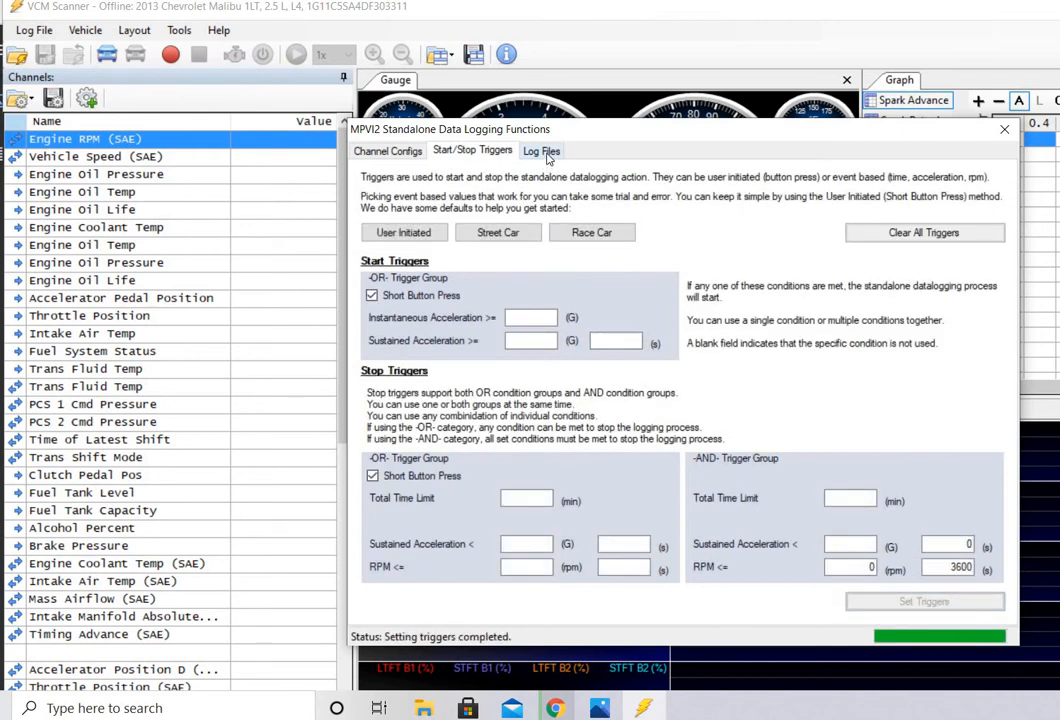
Review the MPVI2 stored log files page, then close the standalone logging window
left_click(541, 150)
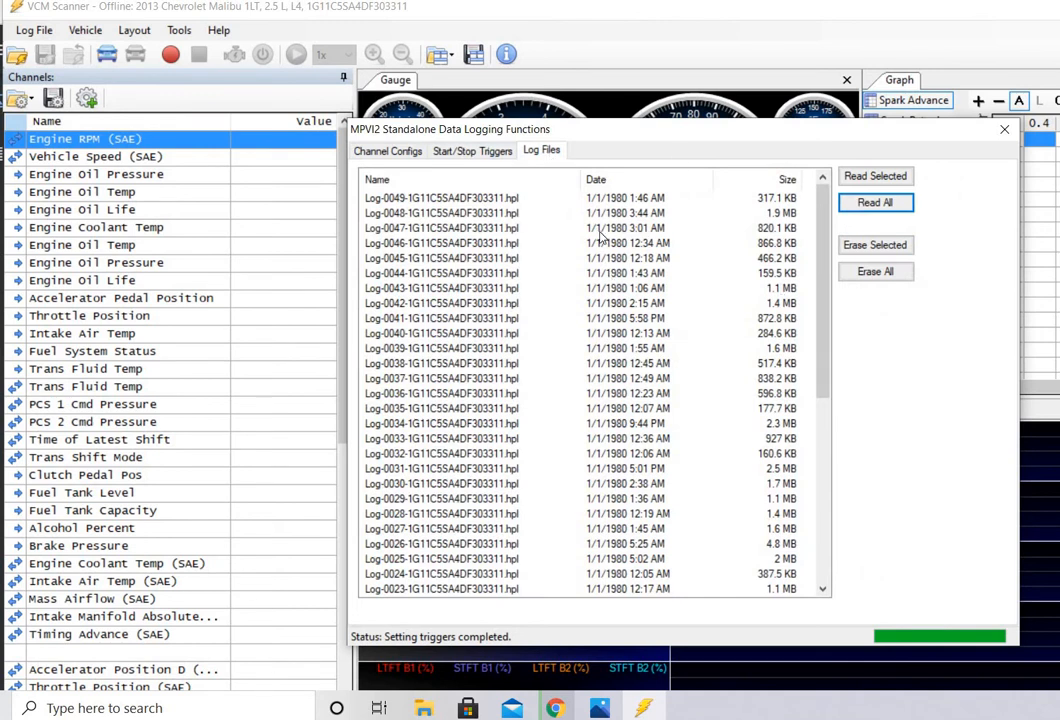
mouse_move(637, 222)
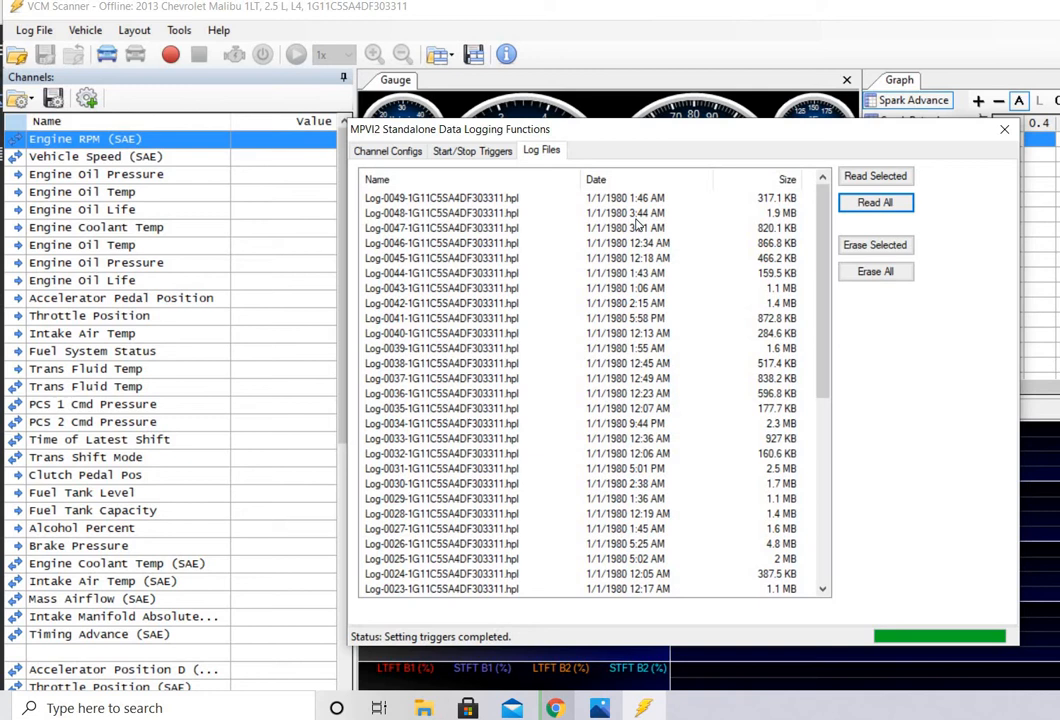
mouse_move(522, 237)
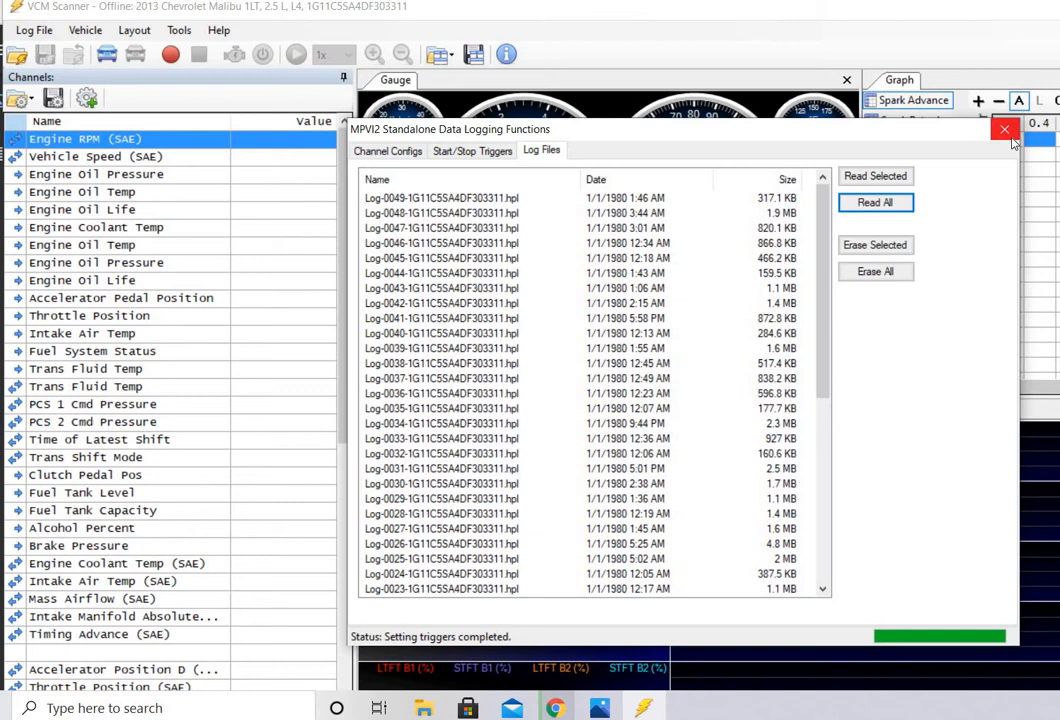
left_click(1005, 130)
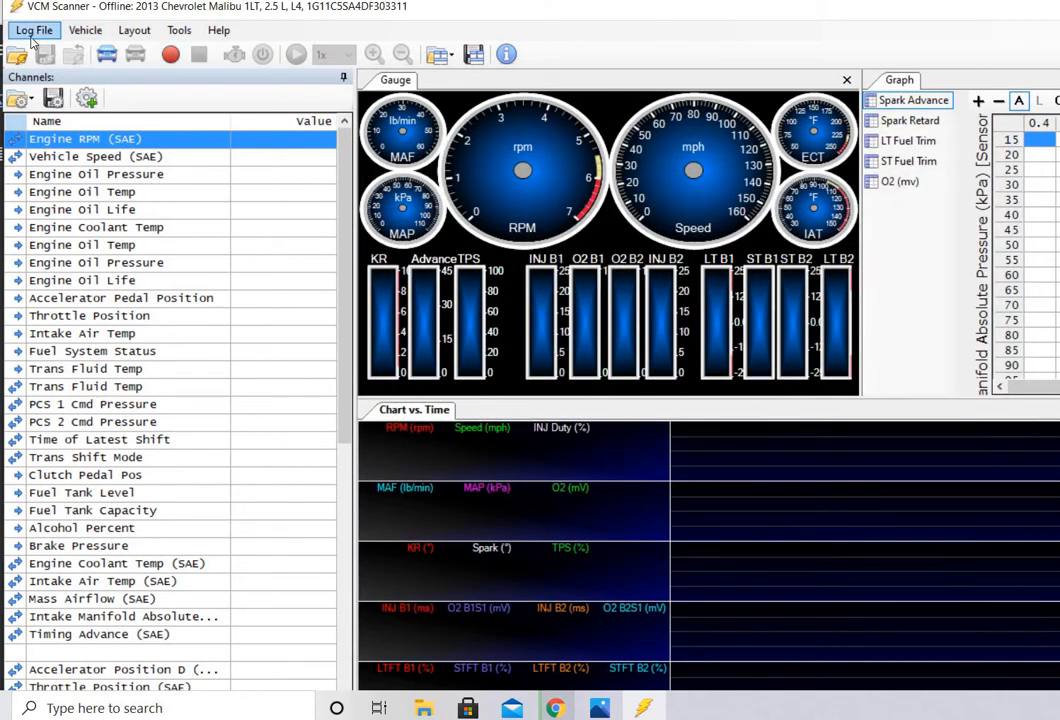
Attempt to open a saved log, dismiss the invalid-file error, and rebrowse the logs folder
left_click(33, 30)
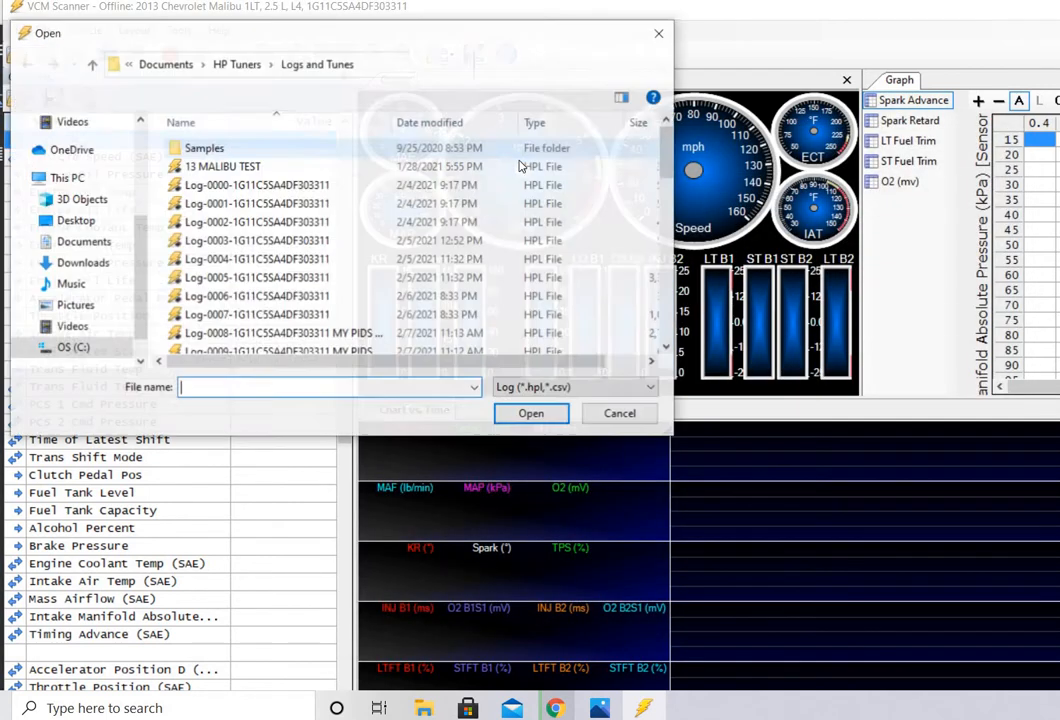
left_click(531, 413)
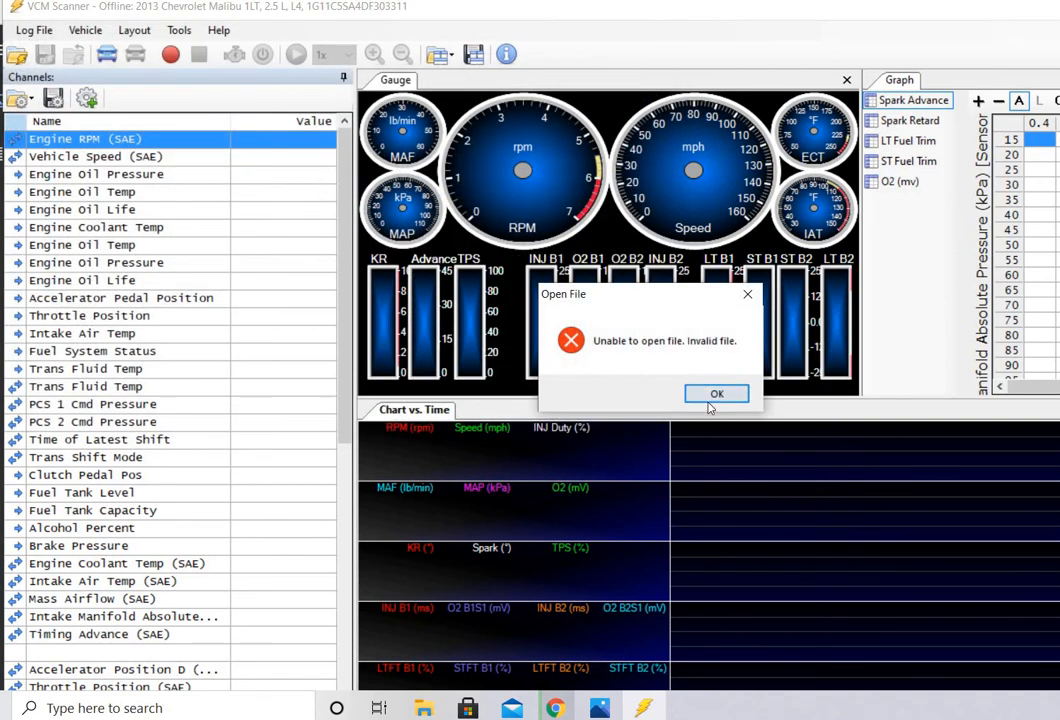
left_click(716, 393)
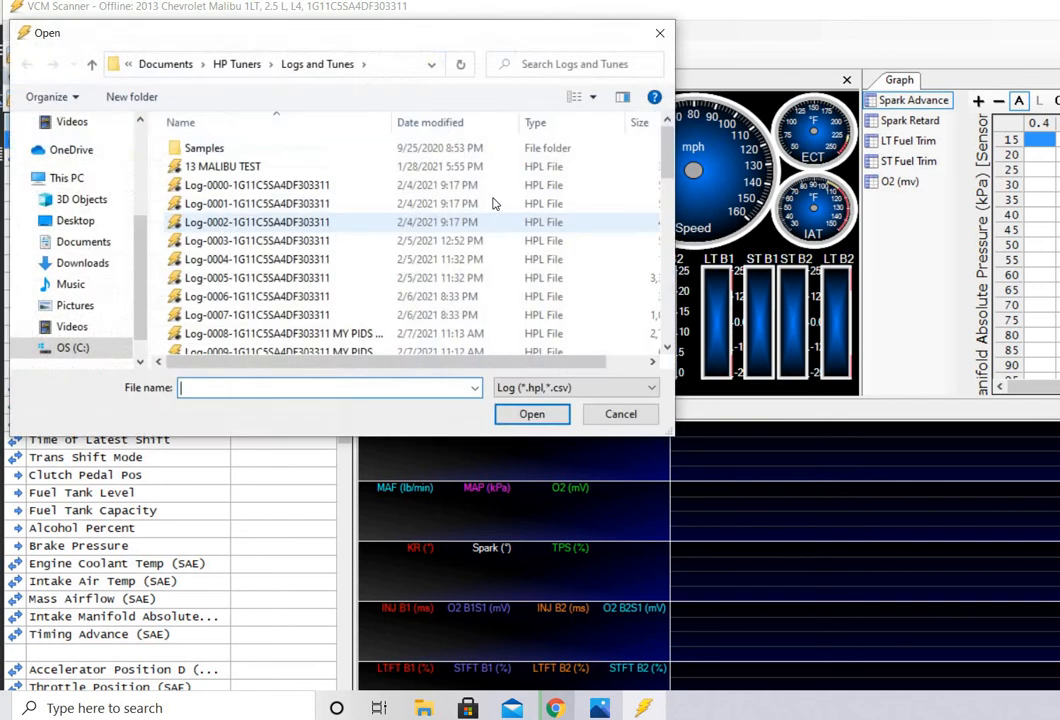
scroll("down", 3)
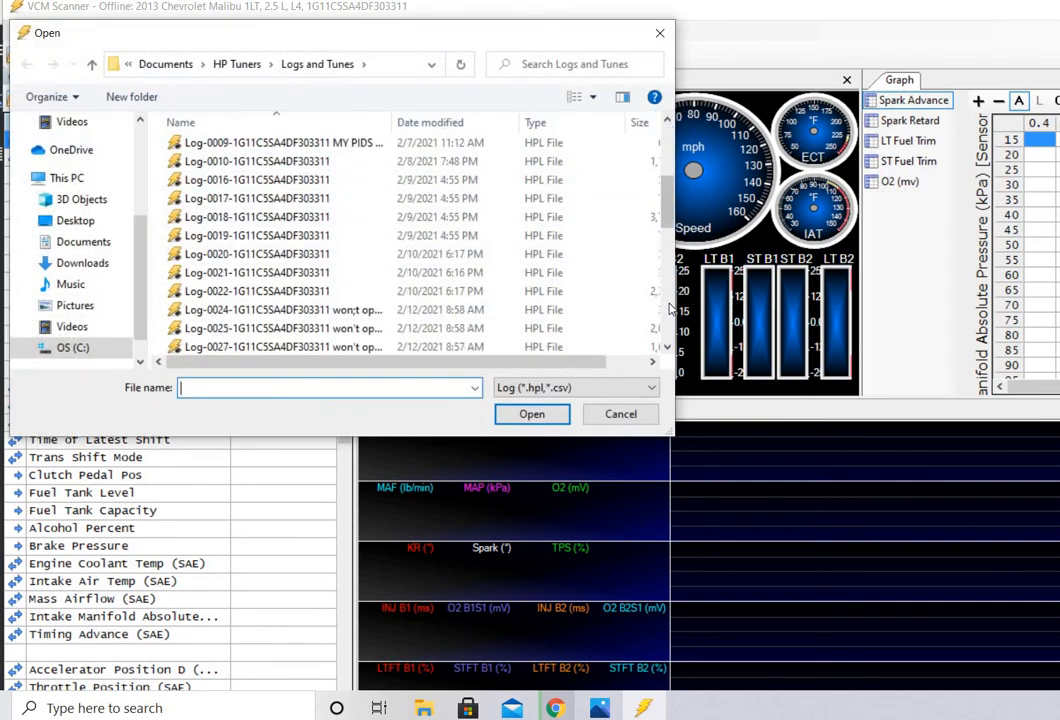
scroll("down", 3)
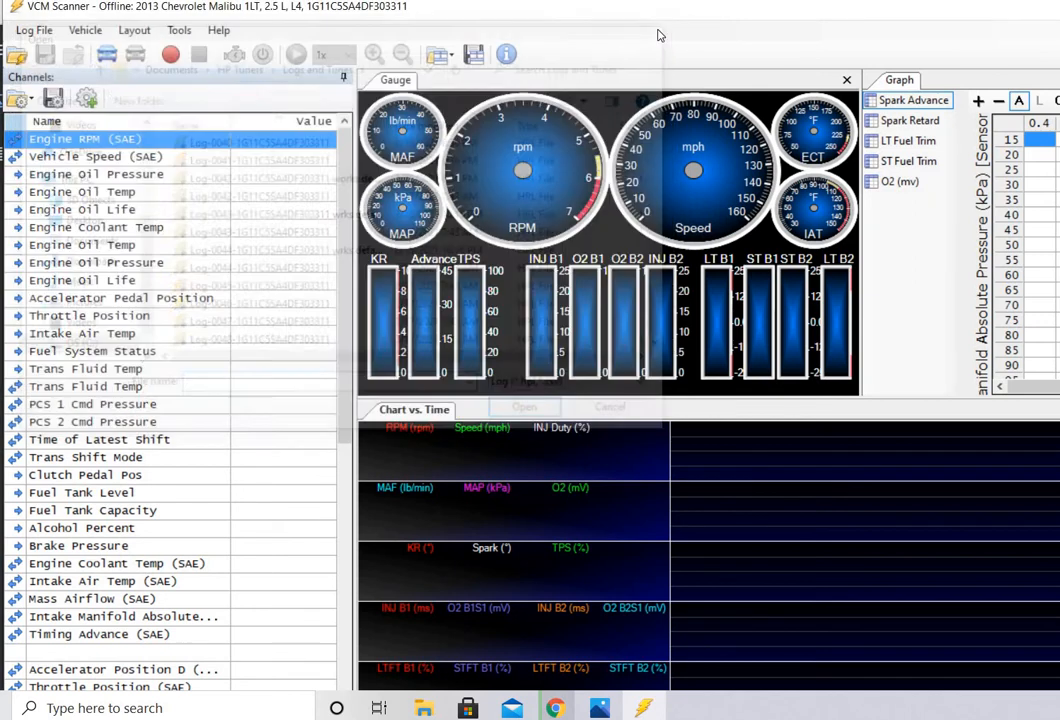
left_click(85, 30)
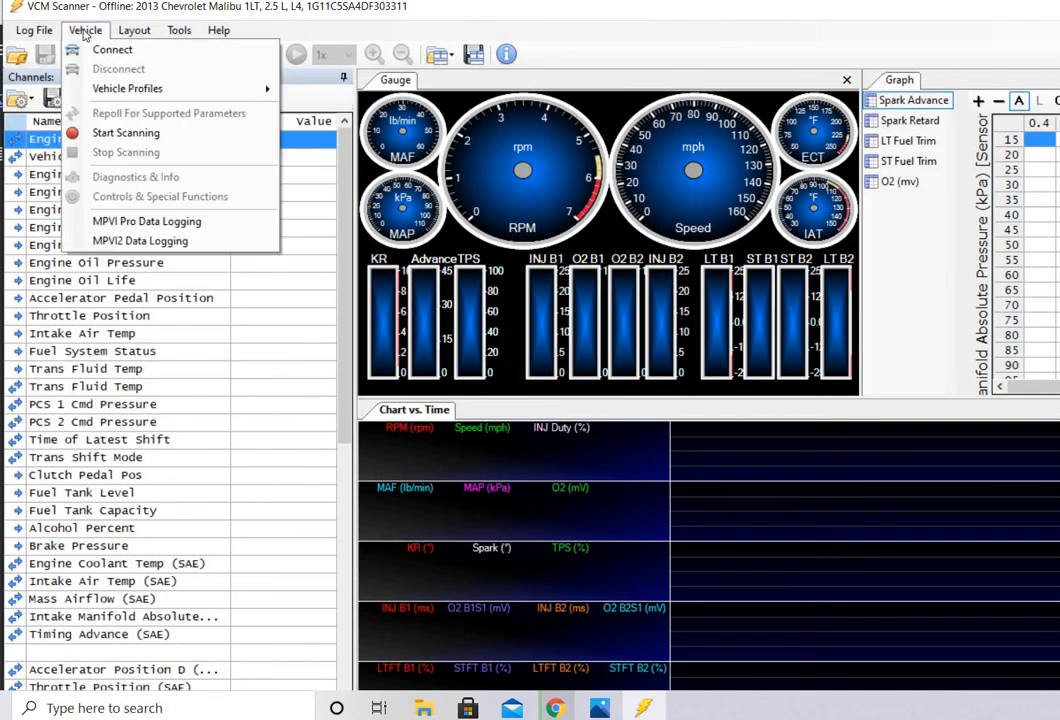
Read the default standalone channel config, save it as Default.Channels, and write it to the MPVI2
left_click(140, 241)
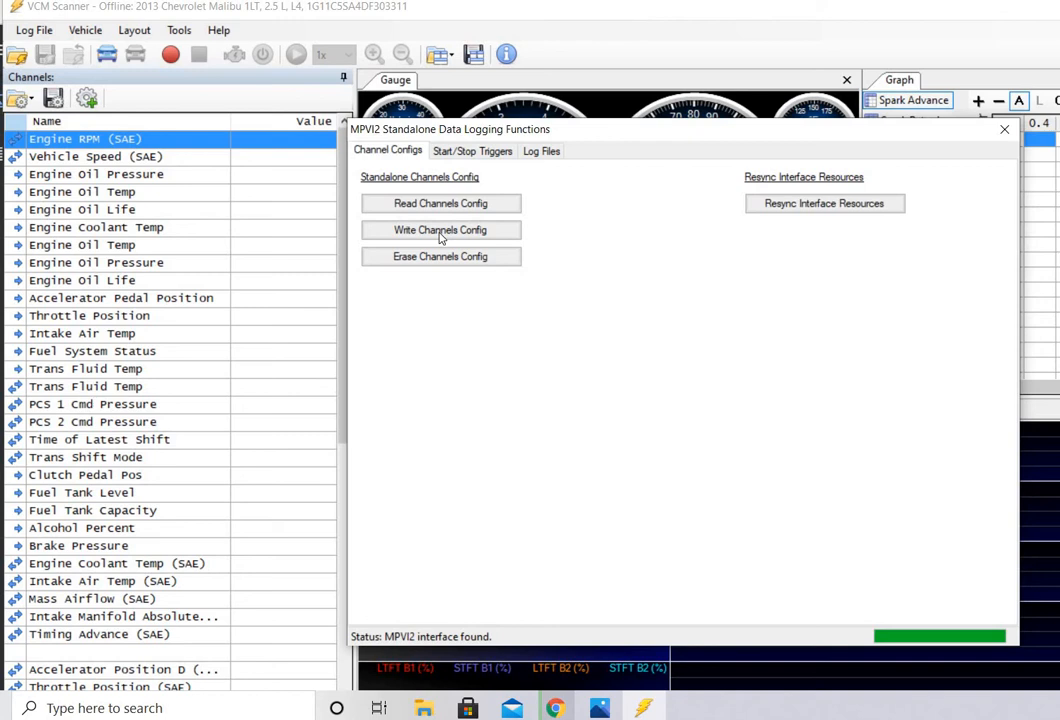
mouse_move(440, 203)
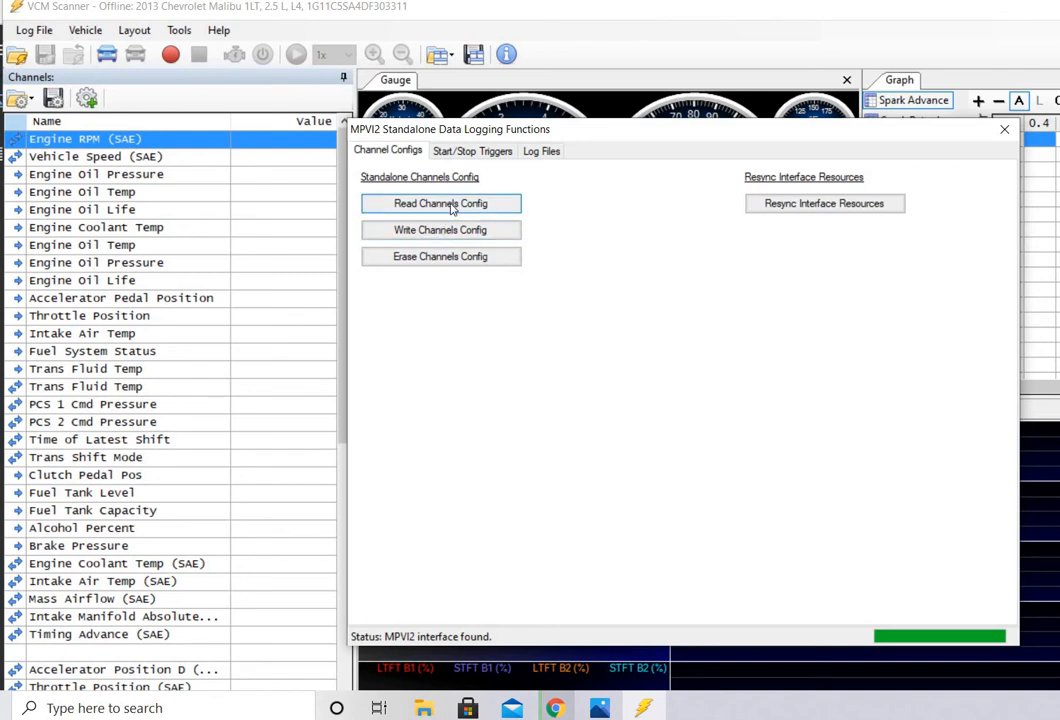
left_click(440, 203)
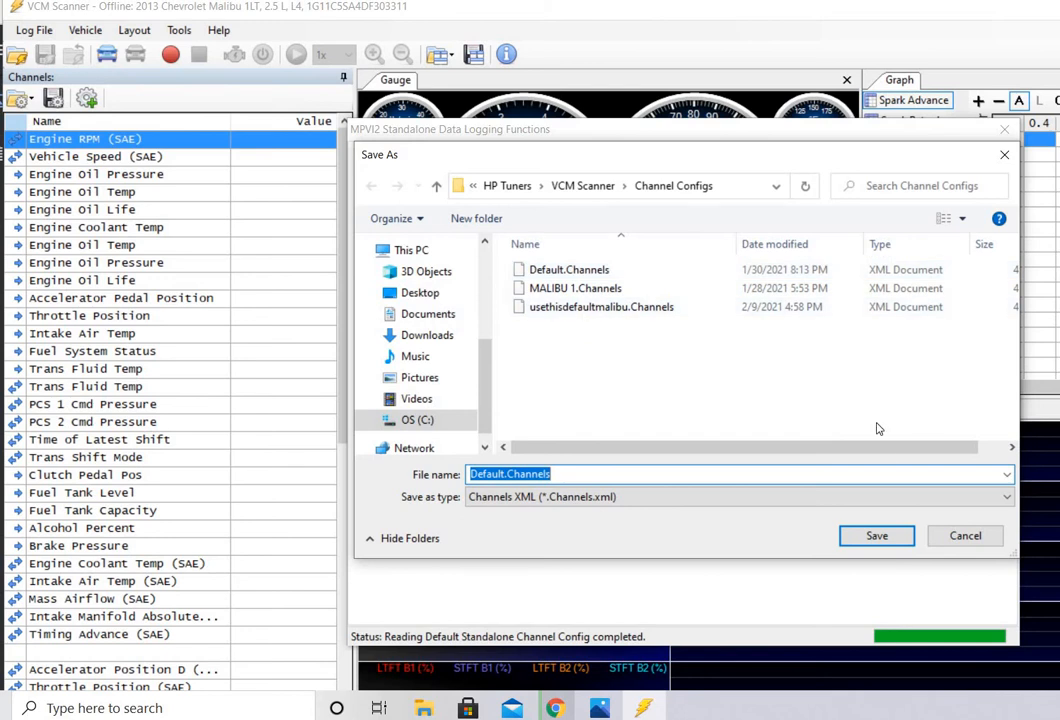
left_click(964, 535)
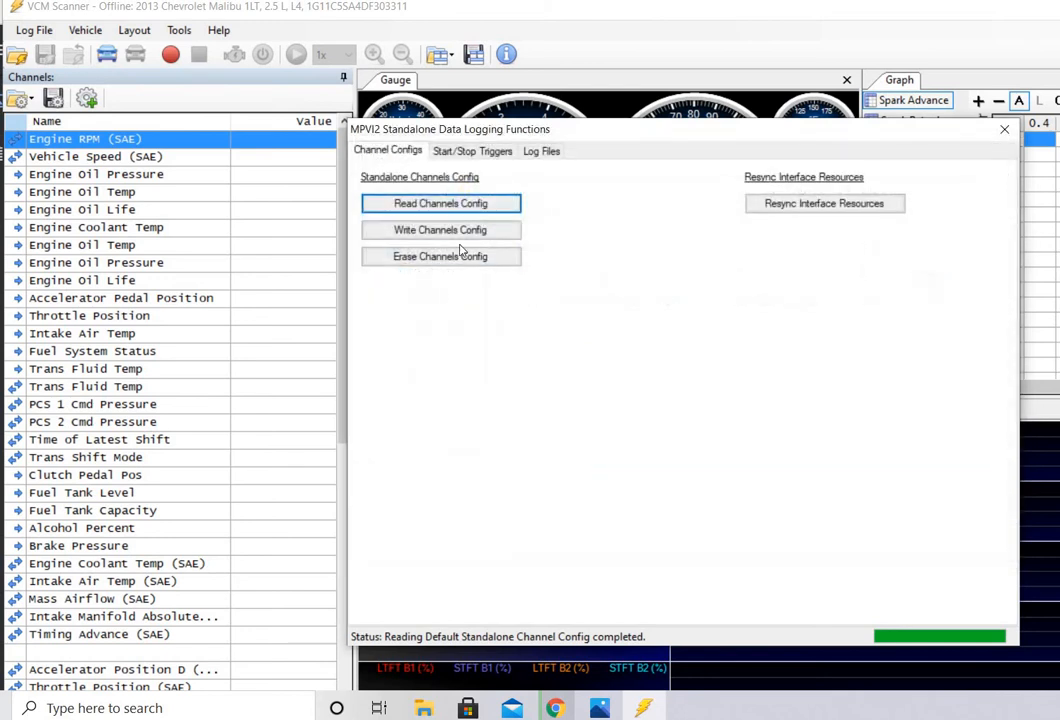
left_click(440, 230)
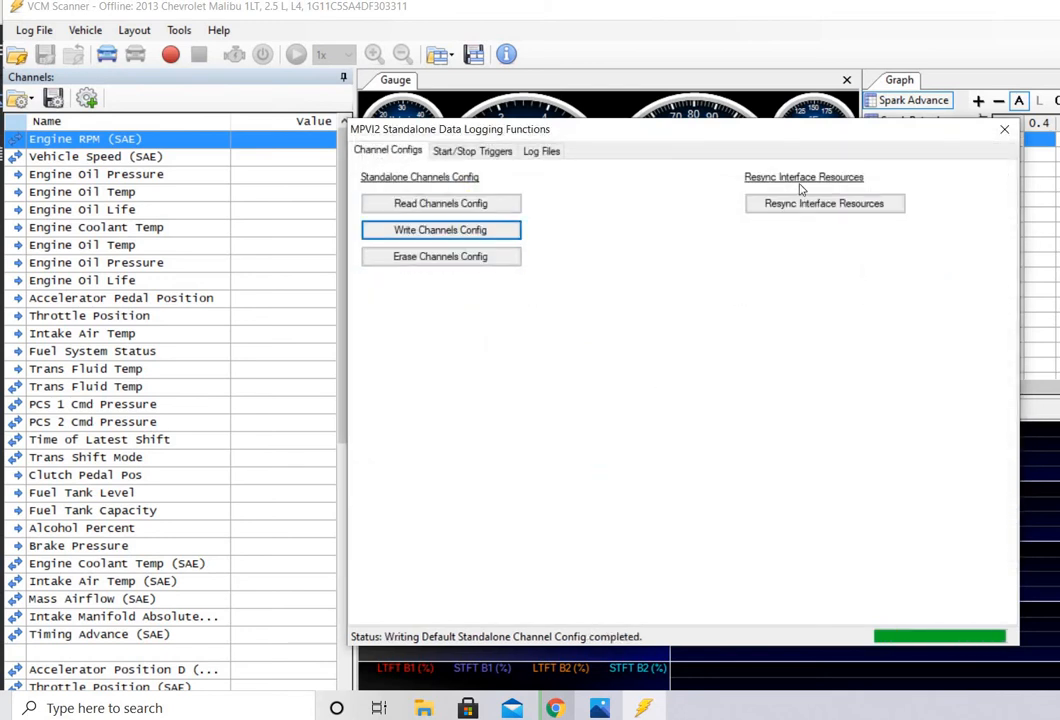
left_click(472, 151)
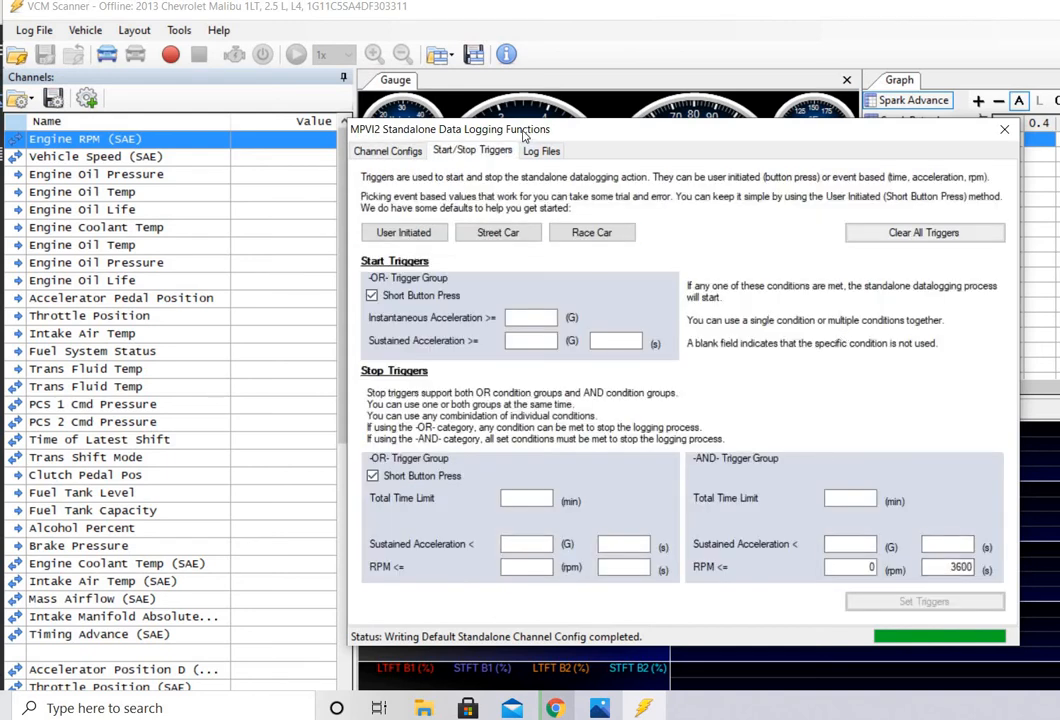
Switch back to the Channel Configs tab of the MPVI2 logging dialog
left_click(387, 150)
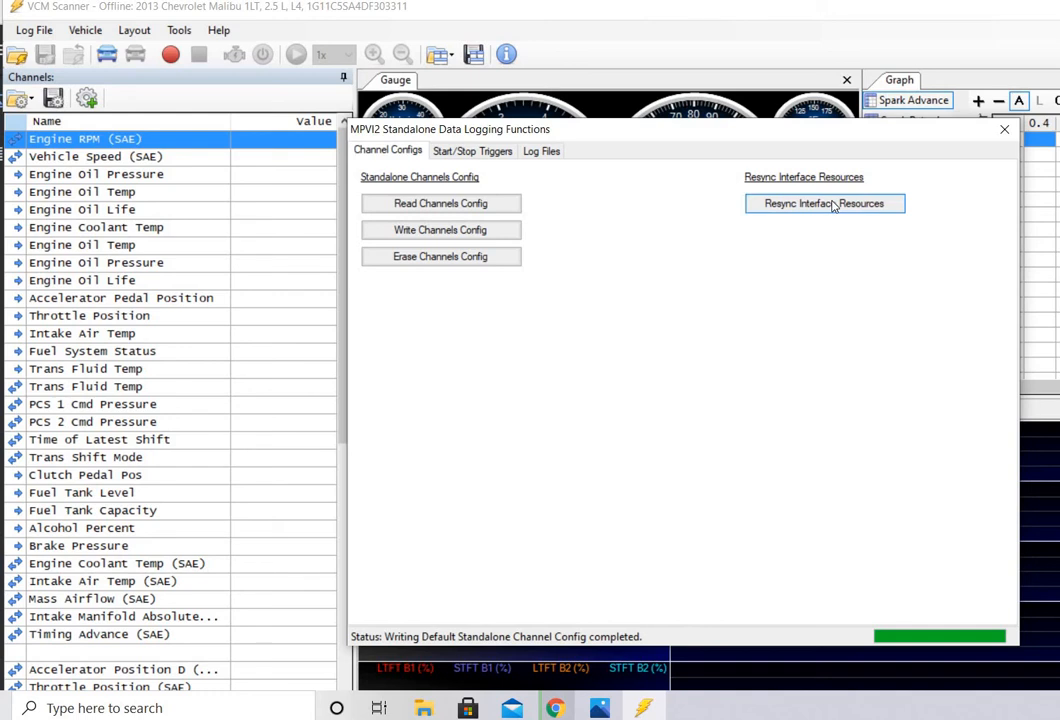
Resync the MPVI2 interface resources until all eight resource files are written
left_click(824, 203)
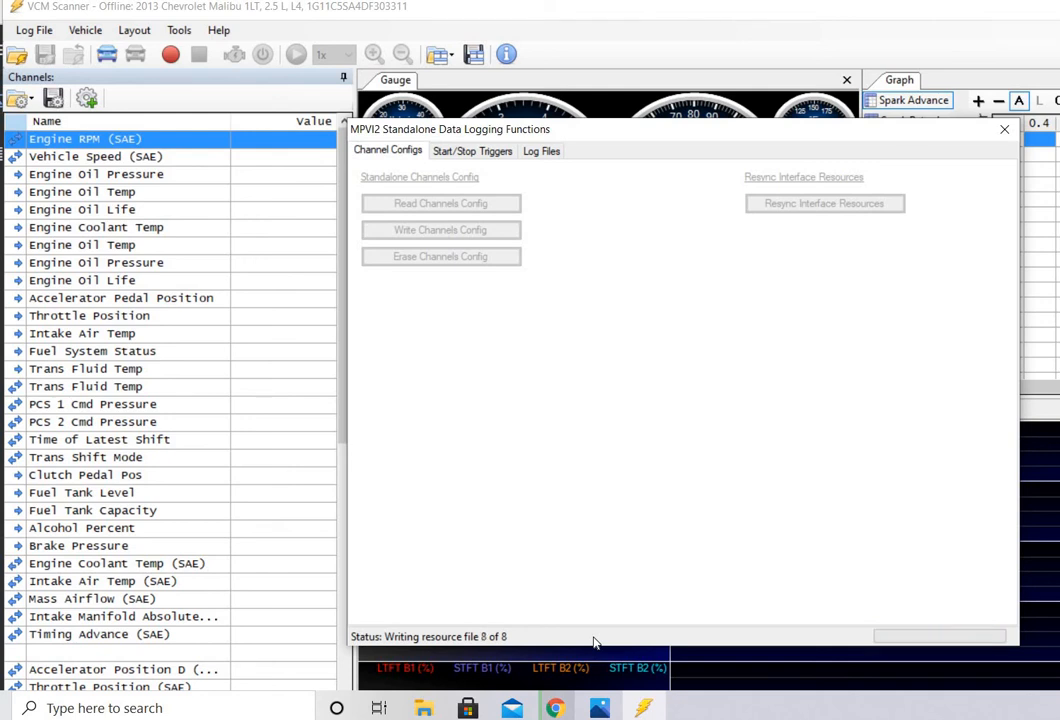
left_click(824, 203)
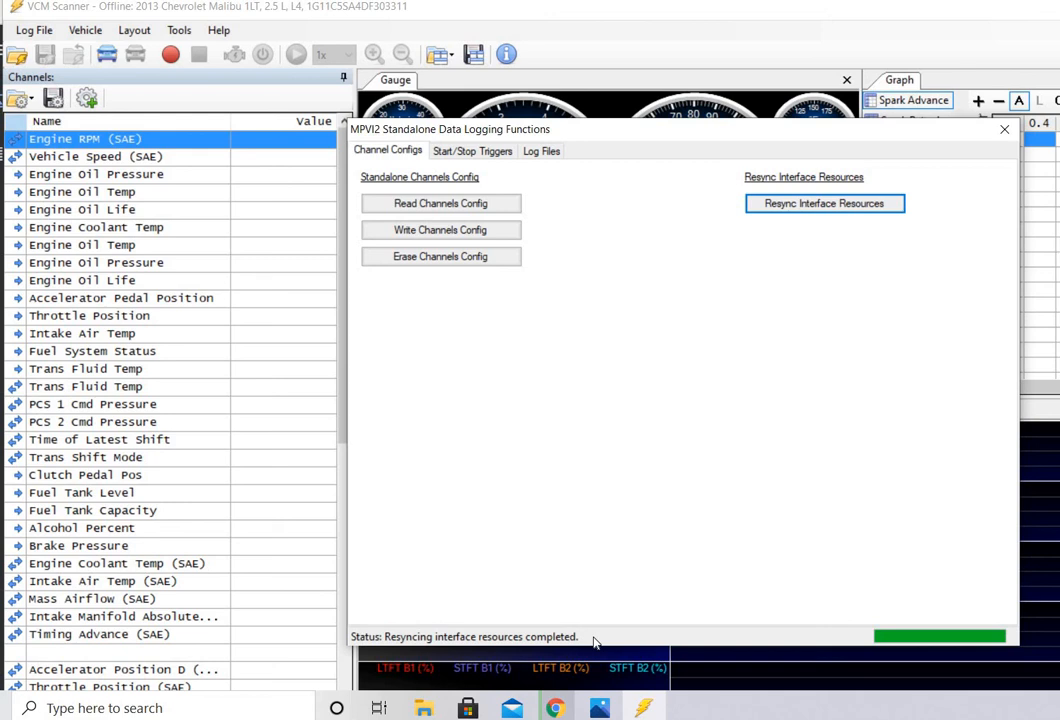
mouse_move(332, 398)
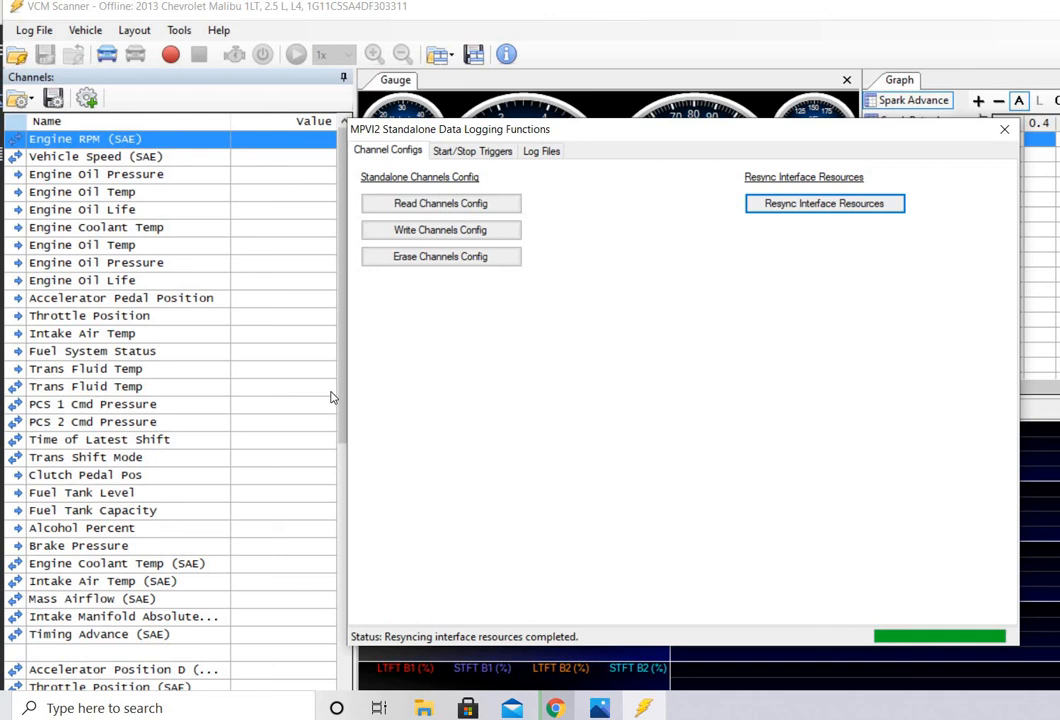
mouse_move(333, 397)
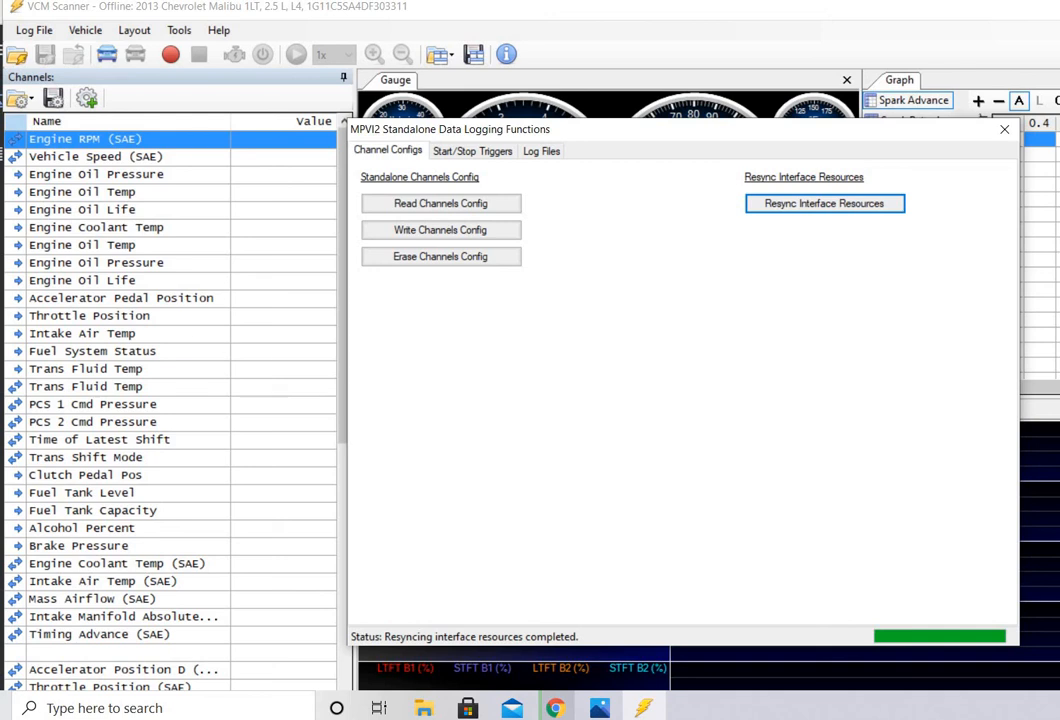